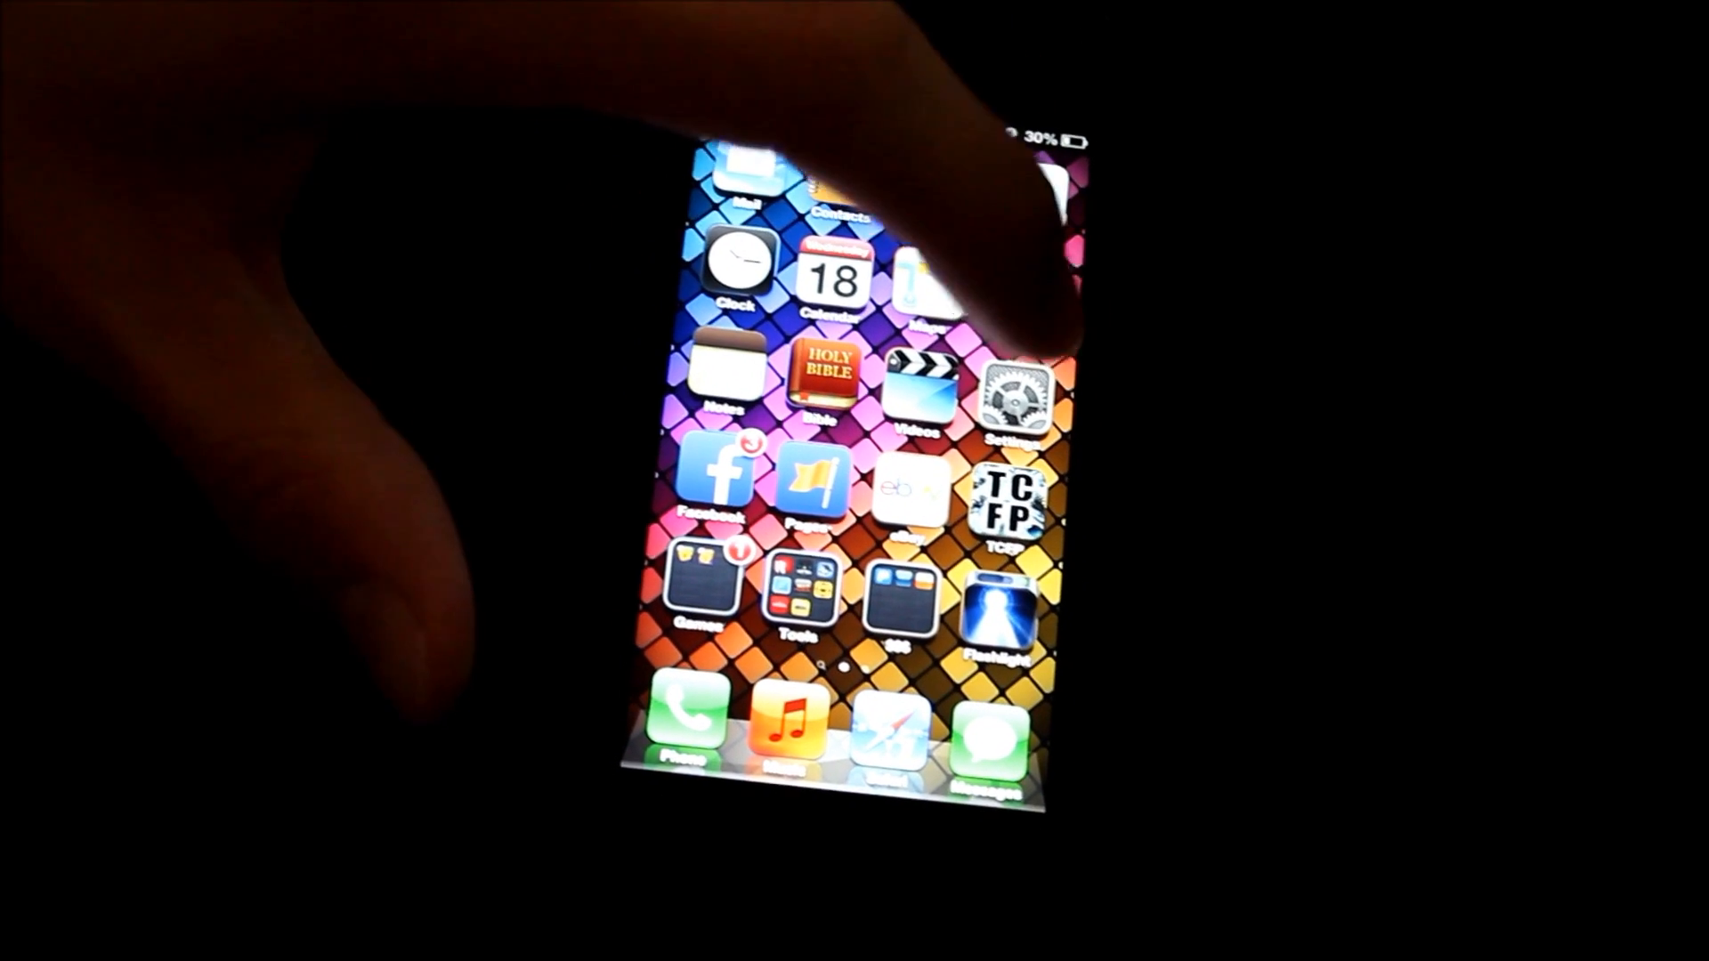
Go to Settings > General > Software Update to view the 752 MB iOS 7.0 update.
{"action": "left_click", "coordinate": [1014, 387]}
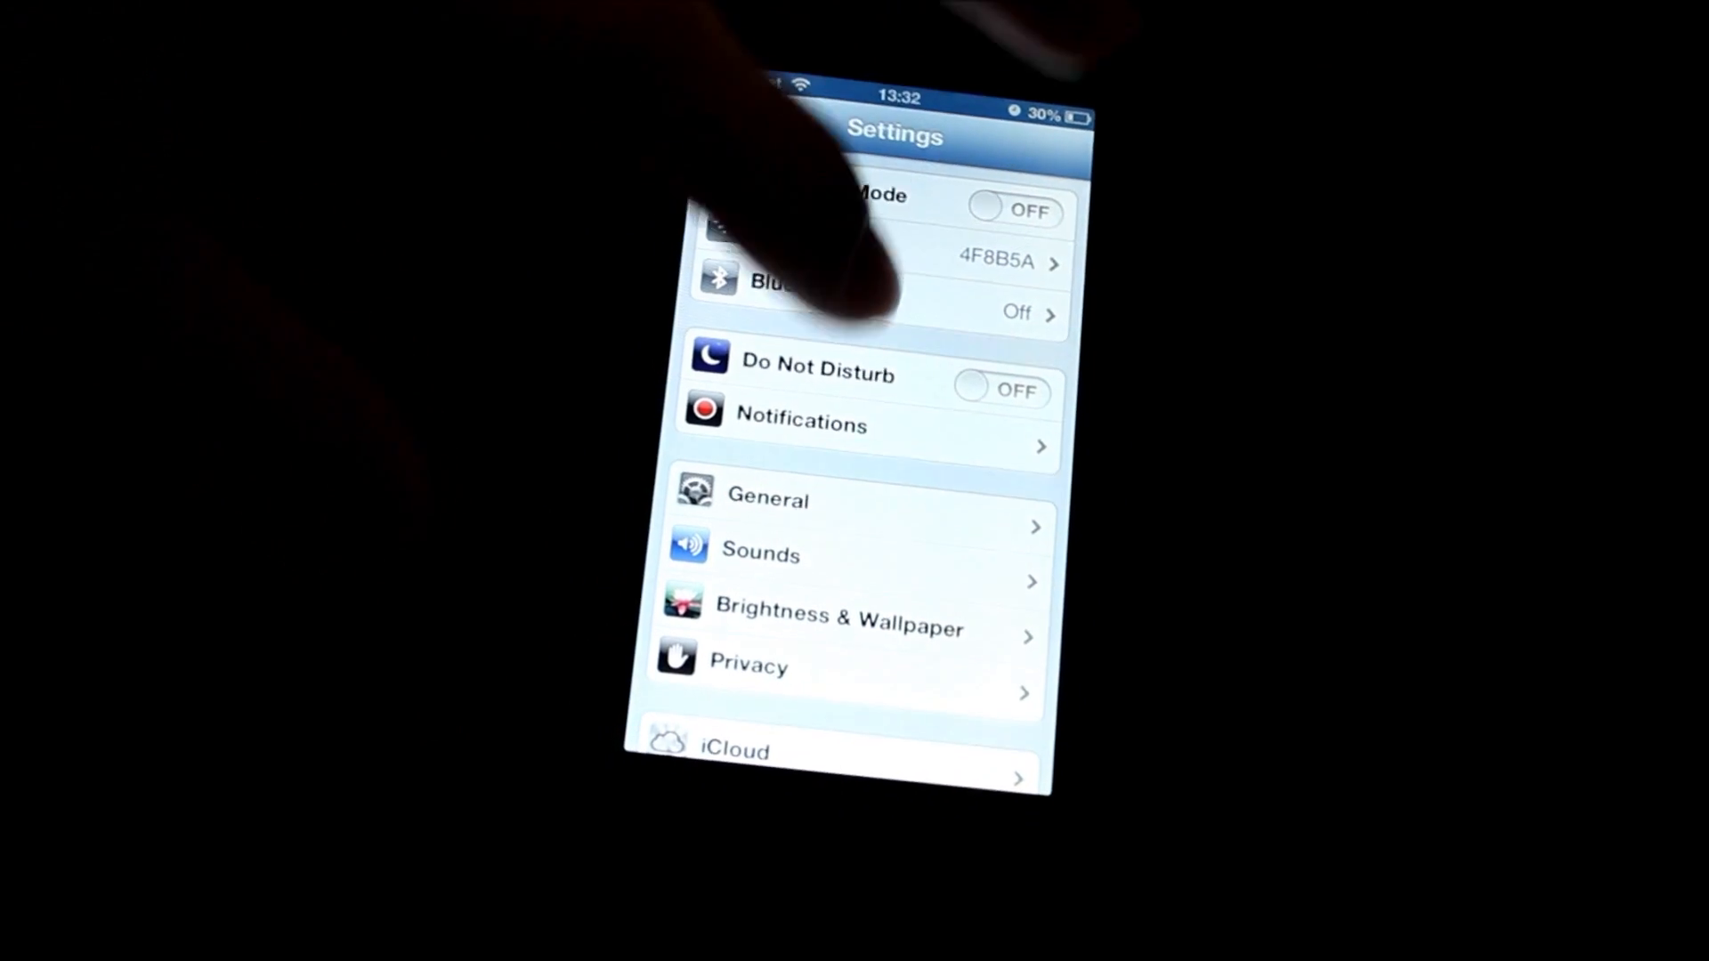
{"action": "left_click", "coordinate": [768, 499]}
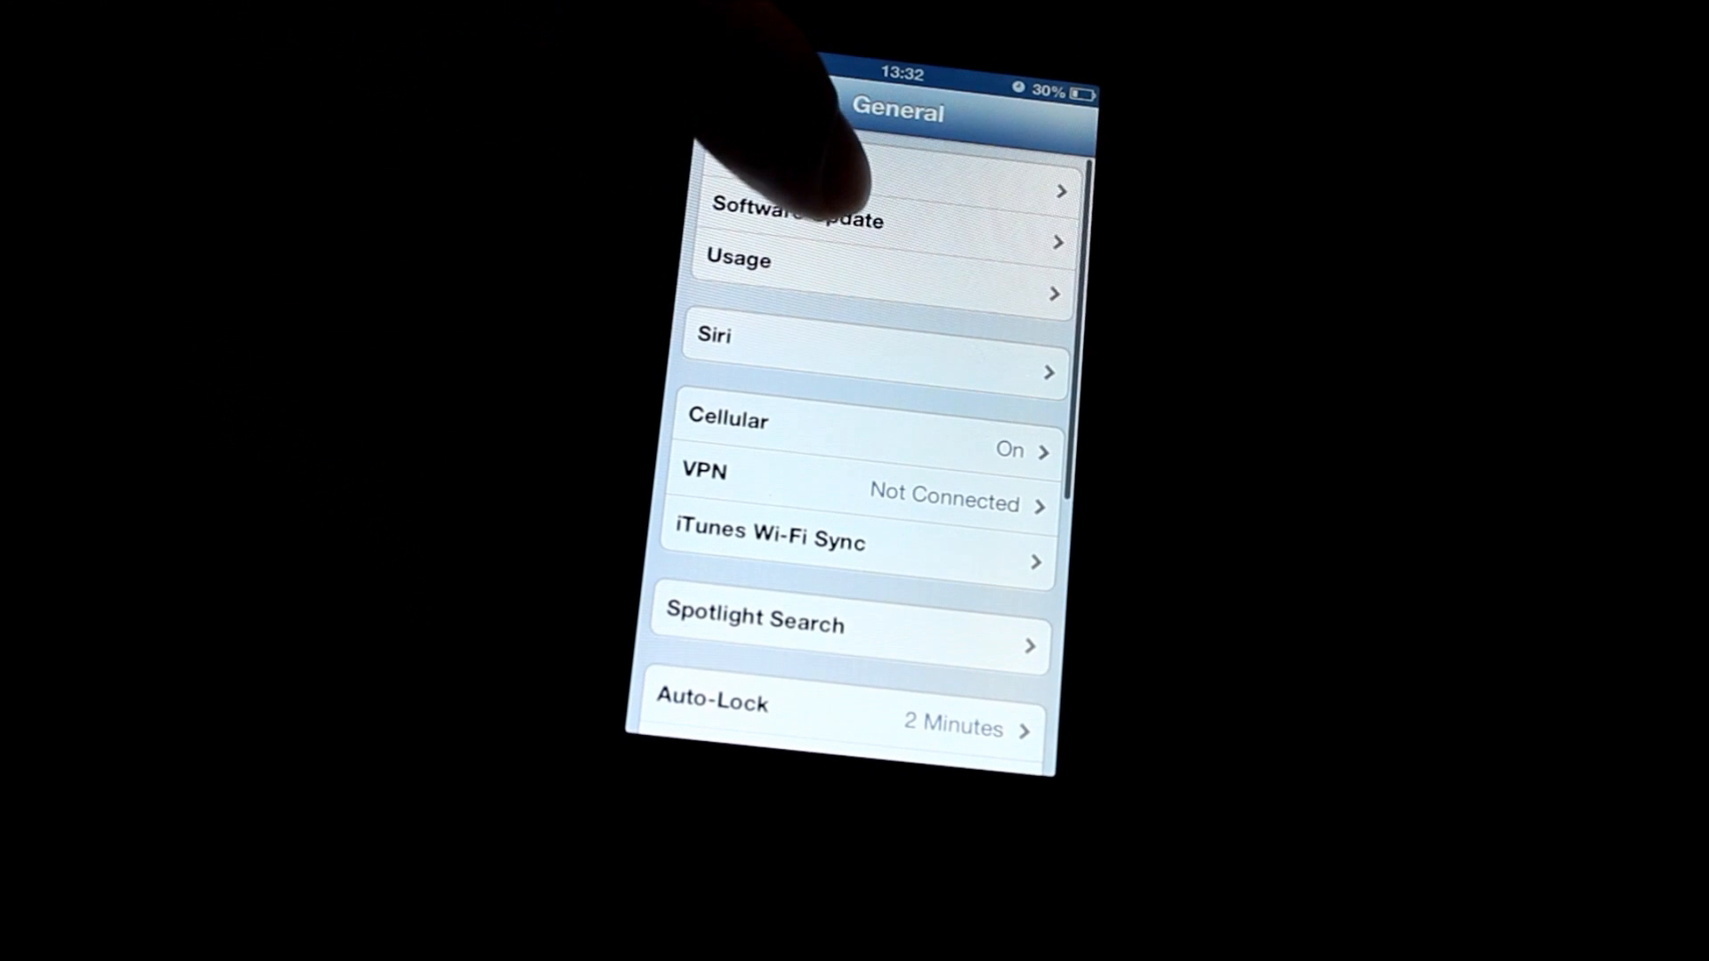
{"action": "left_click", "coordinate": [798, 204]}
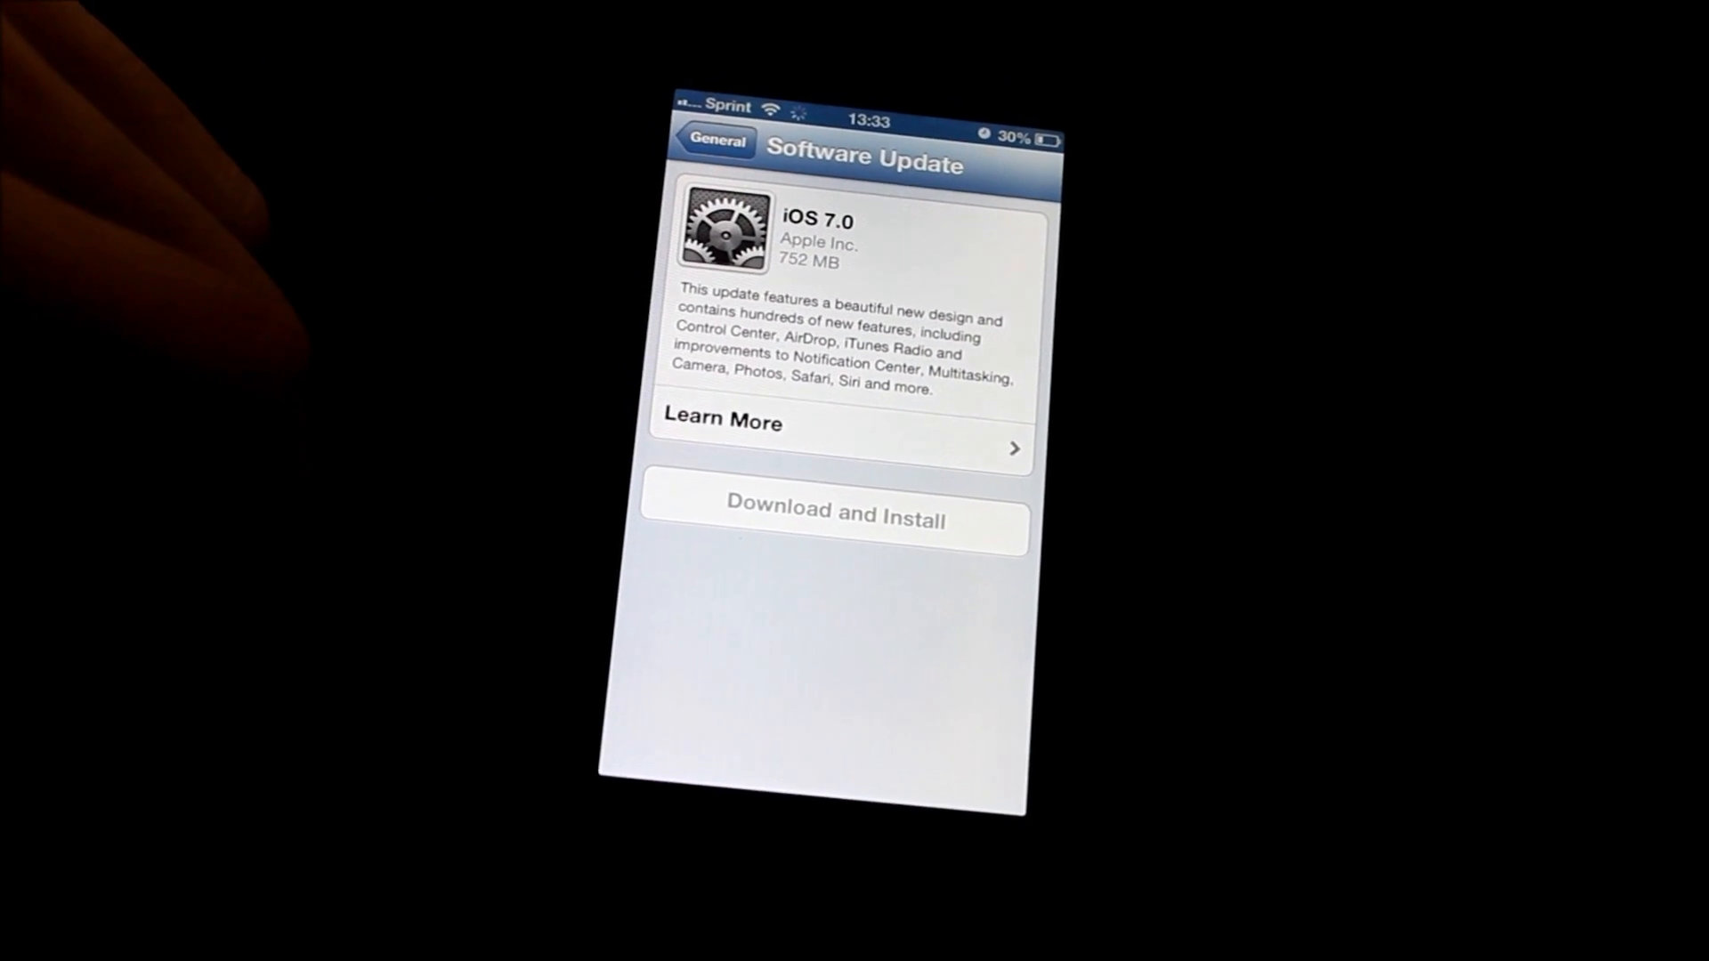
Download and Install iOS 7.0, agree to the terms, and continue without power.
{"action": "left_click", "coordinate": [834, 519]}
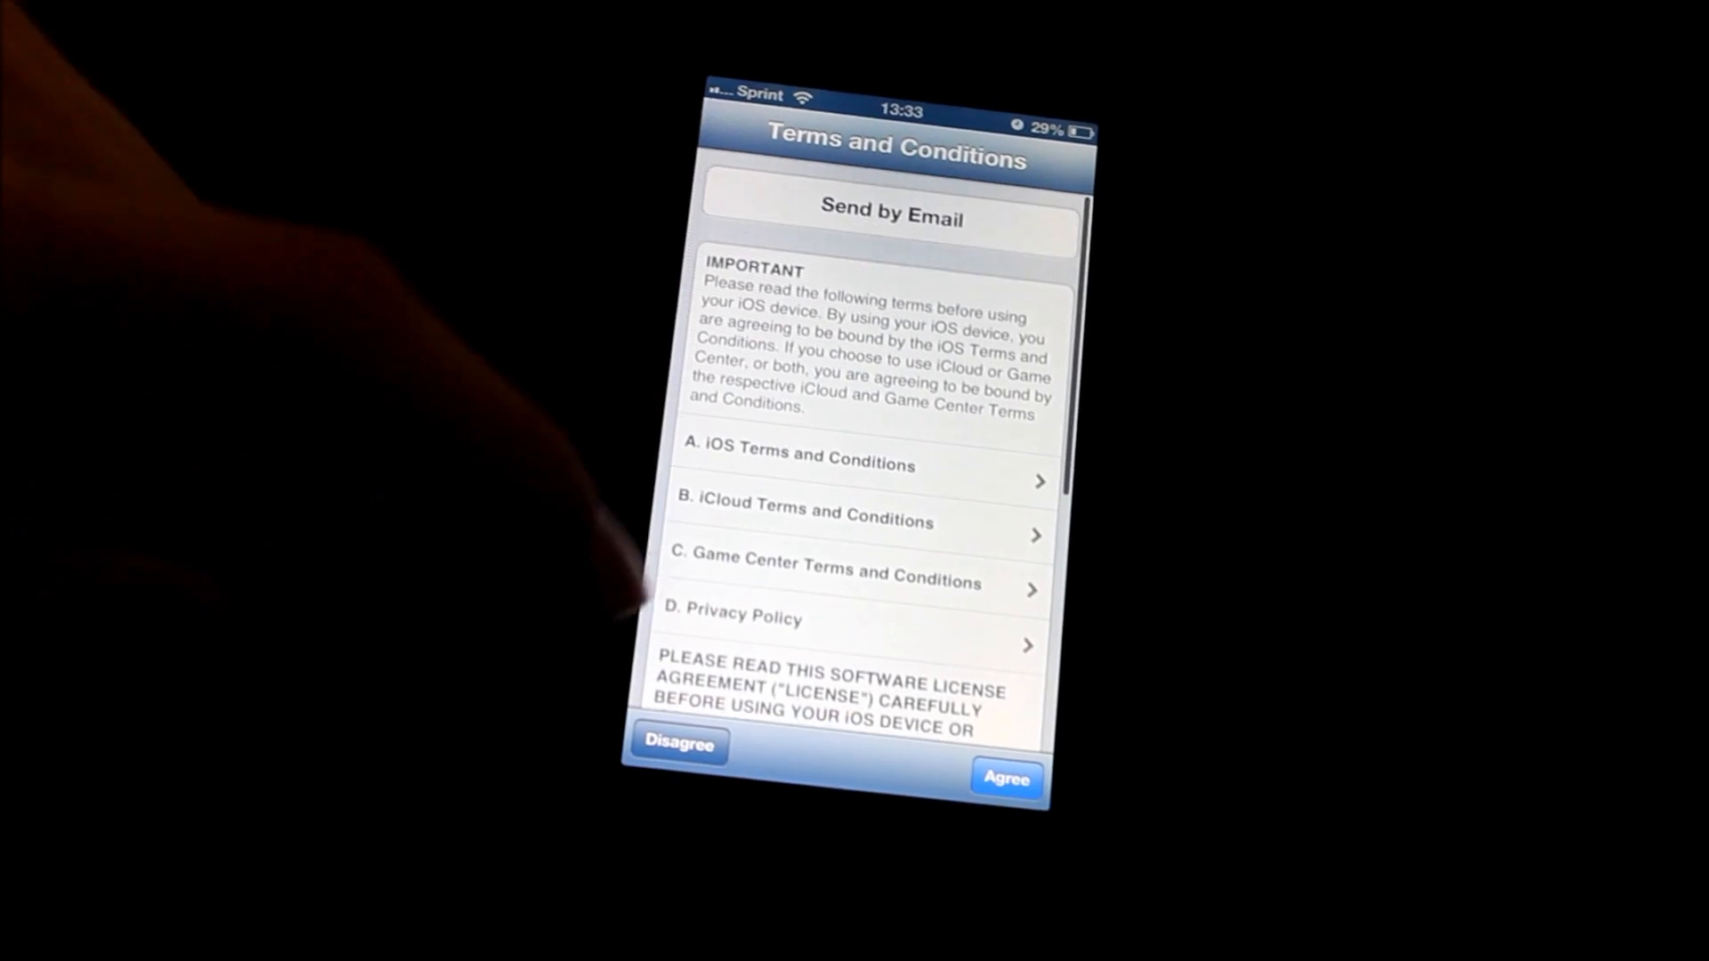
{"action": "left_click", "coordinate": [1005, 778]}
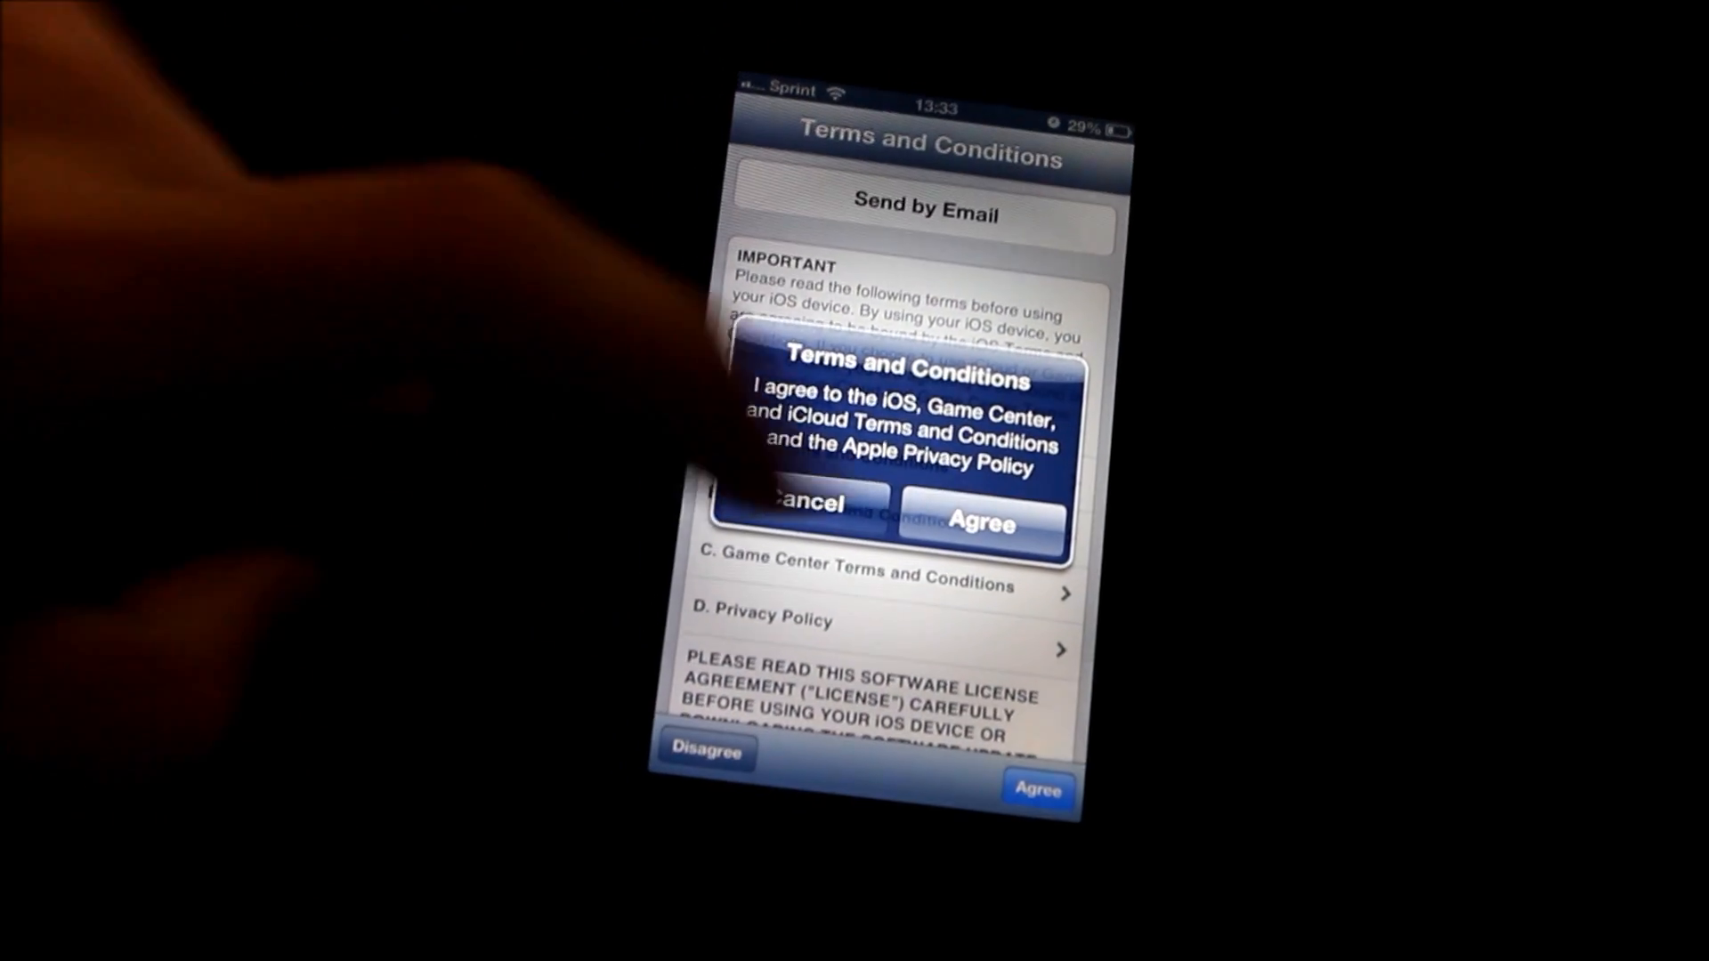
{"action": "left_click", "coordinate": [979, 521]}
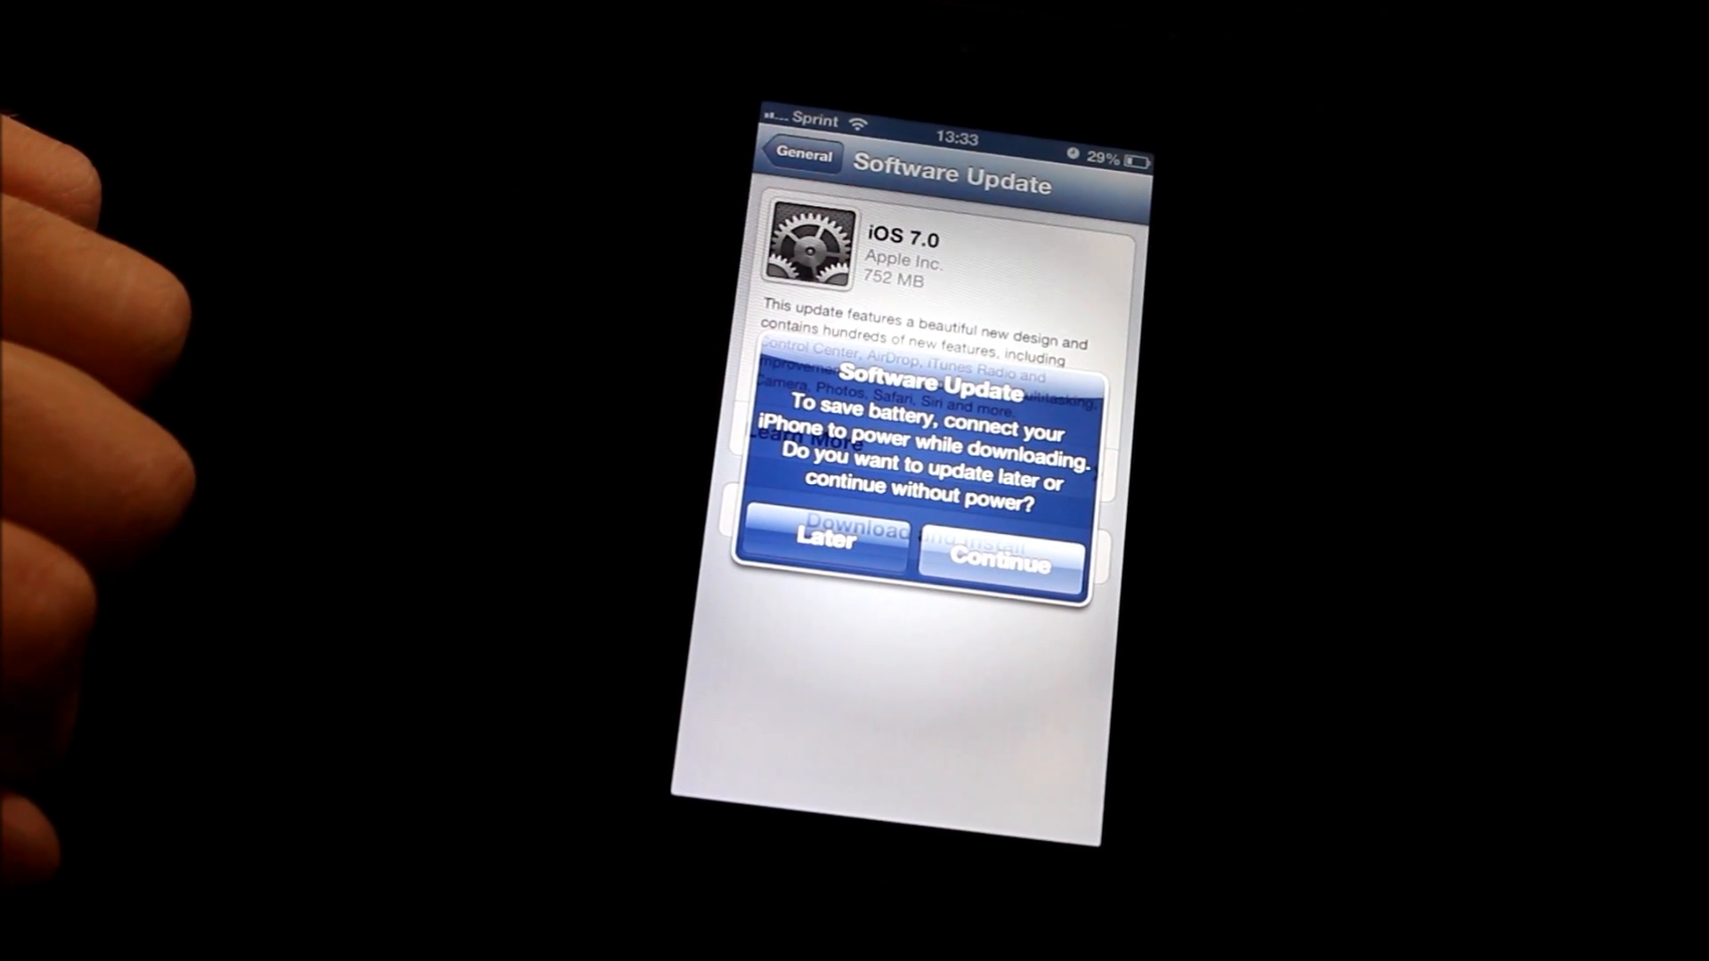
{"action": "left_click", "coordinate": [989, 566]}
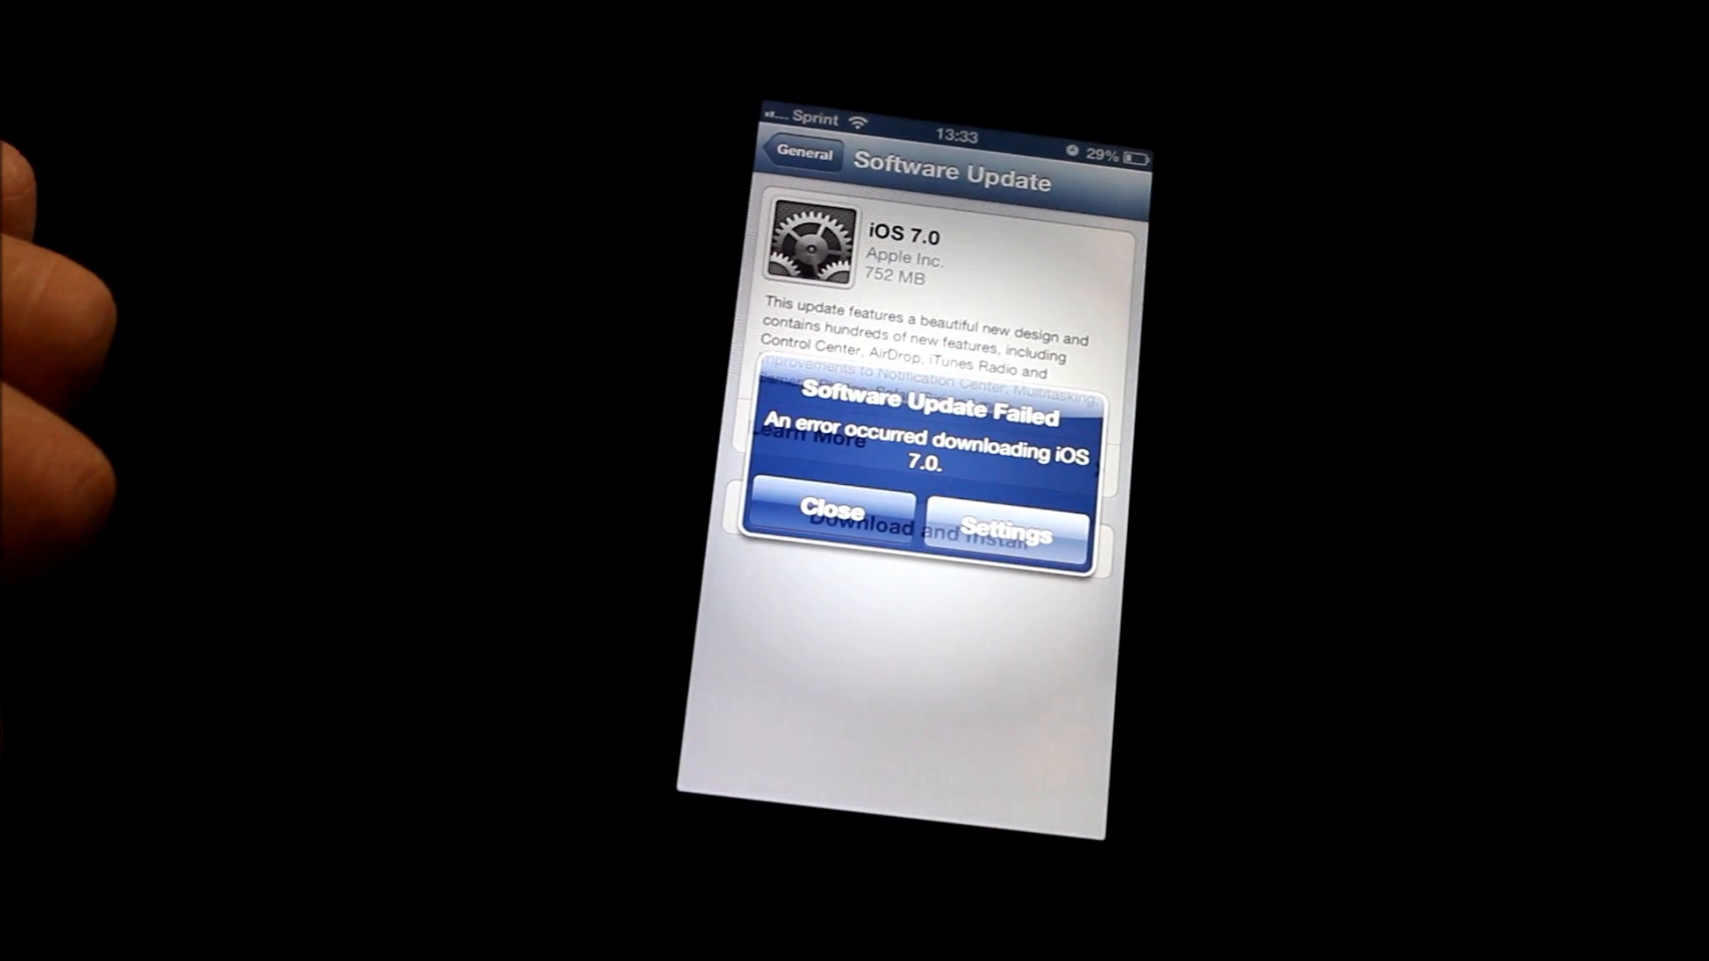